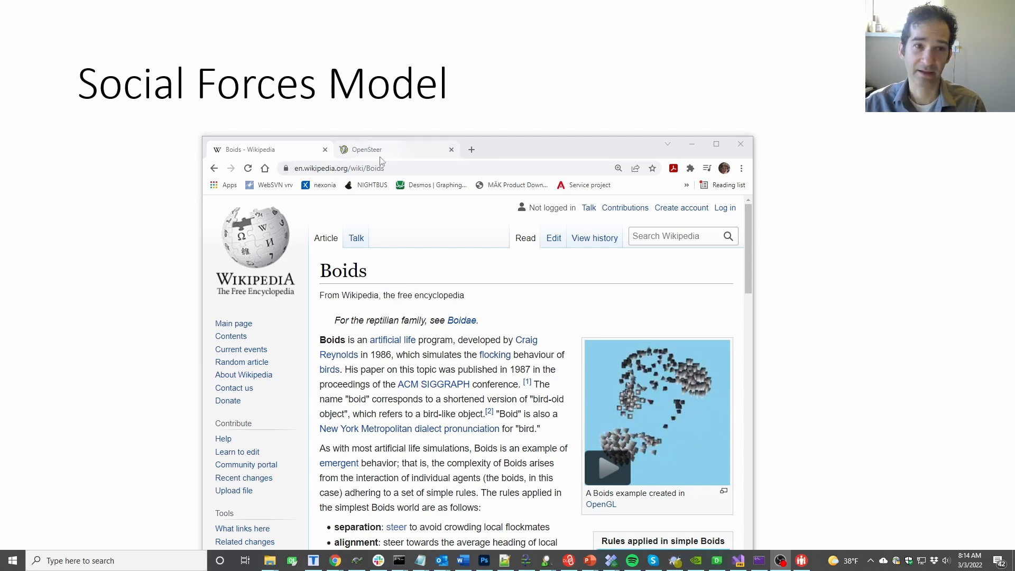
Switch the browser to the OpenSteer project page on sourceforge
left_click(365, 149)
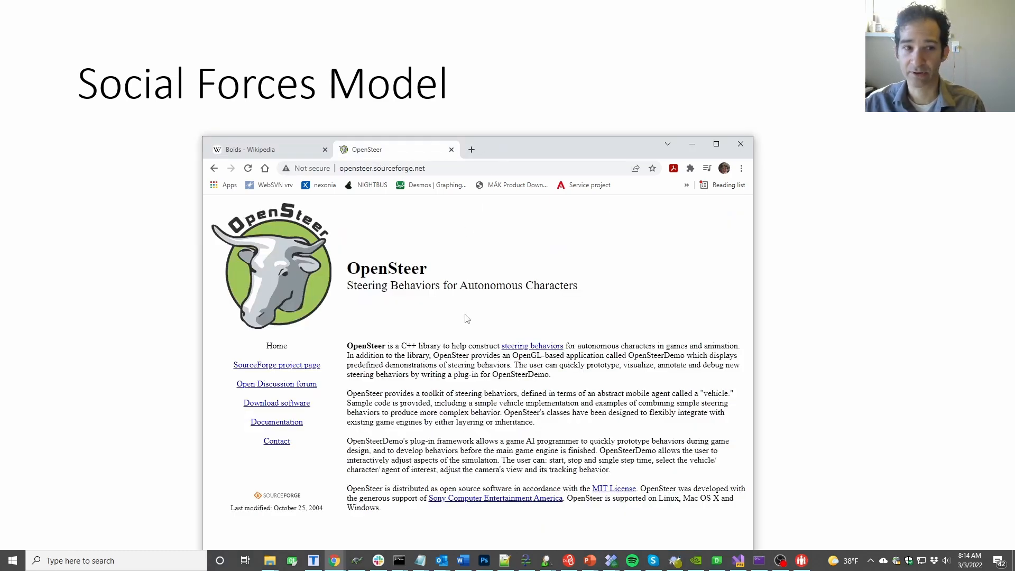
mouse_move(460, 314)
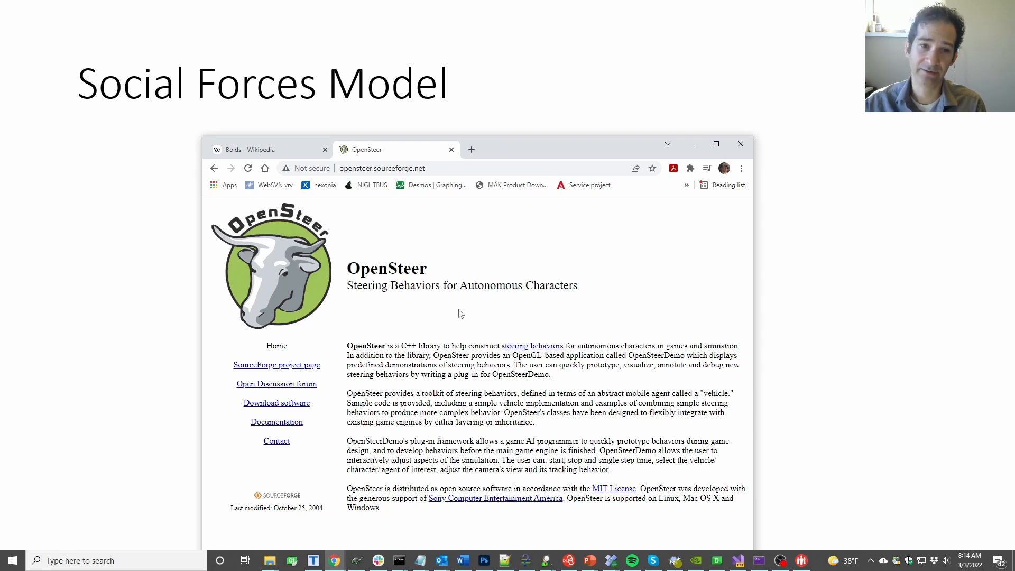
mouse_move(617, 156)
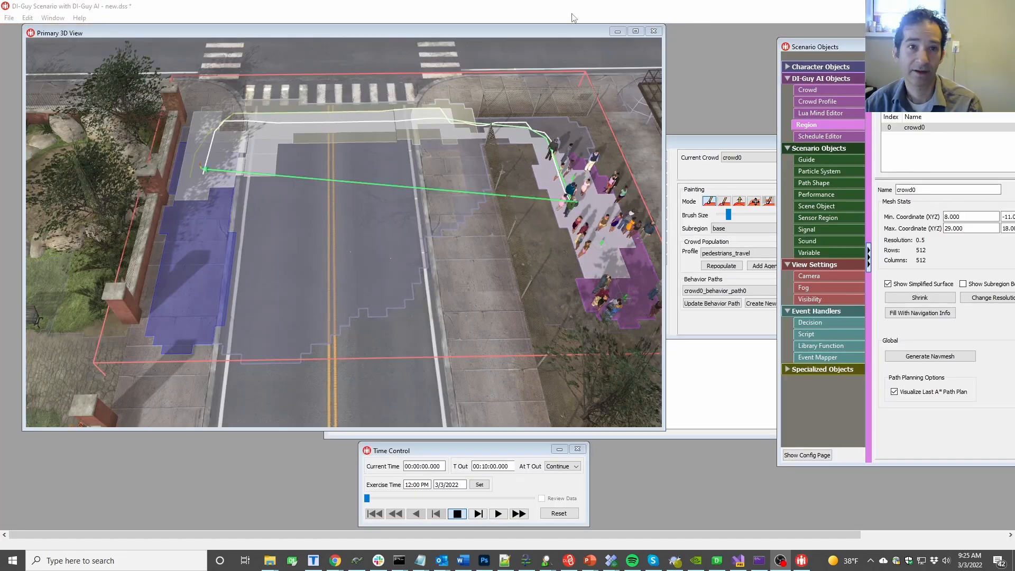
Play the scenario from the Time Control window so the crowd starts walking
left_click(498, 513)
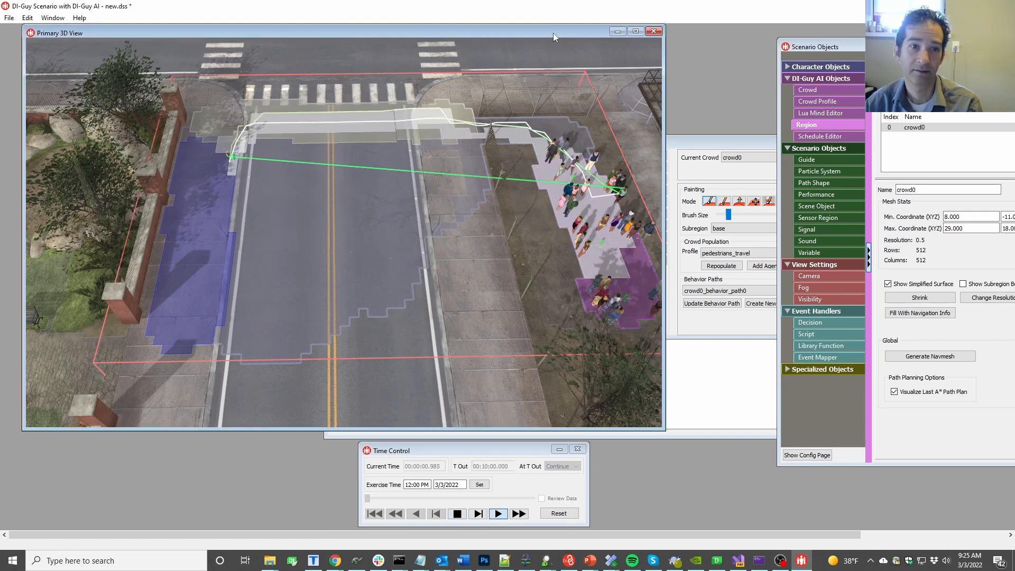
left_click(497, 512)
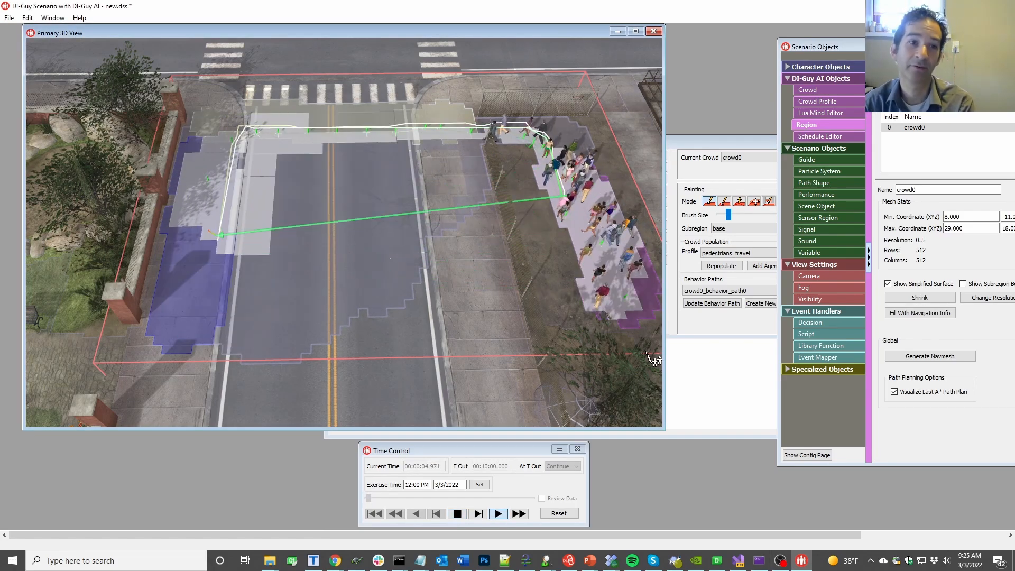
Keep the simulation playing while pedestrians follow the A* route over the crosswalk
left_click(497, 513)
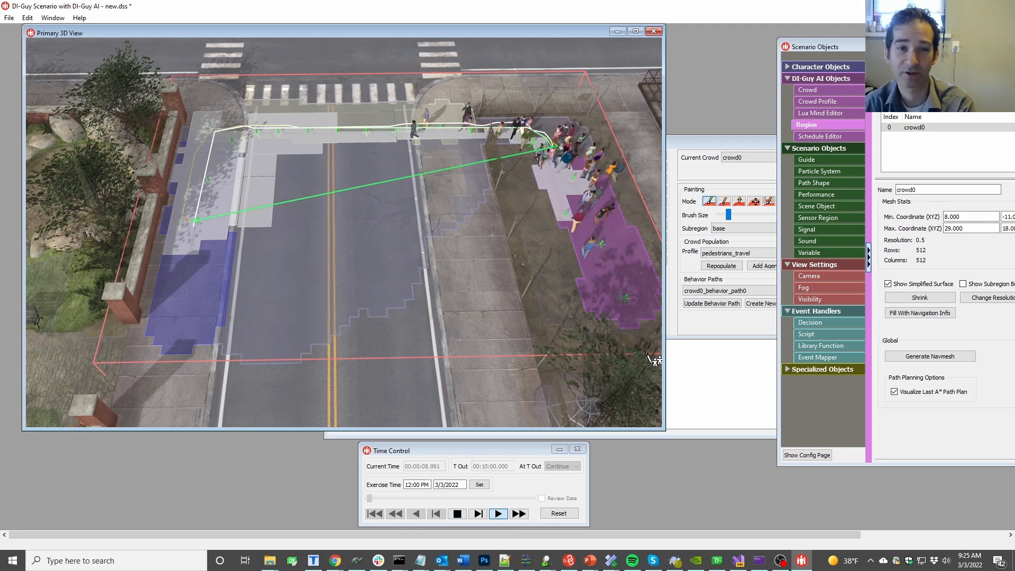
left_click(497, 512)
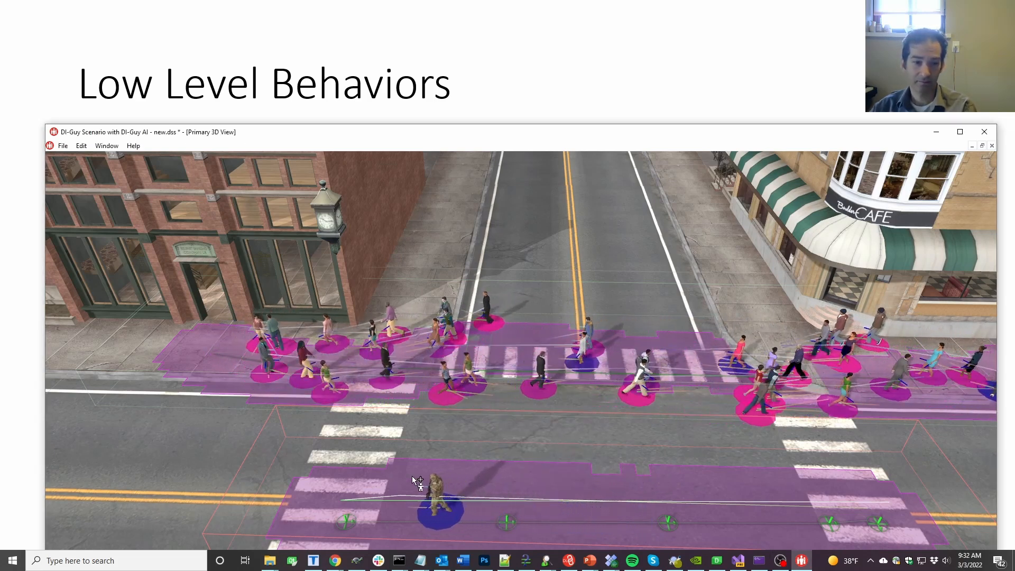
Give the lone soldier near the bottom crosswalk a 'move to point' command
right_click(415, 483)
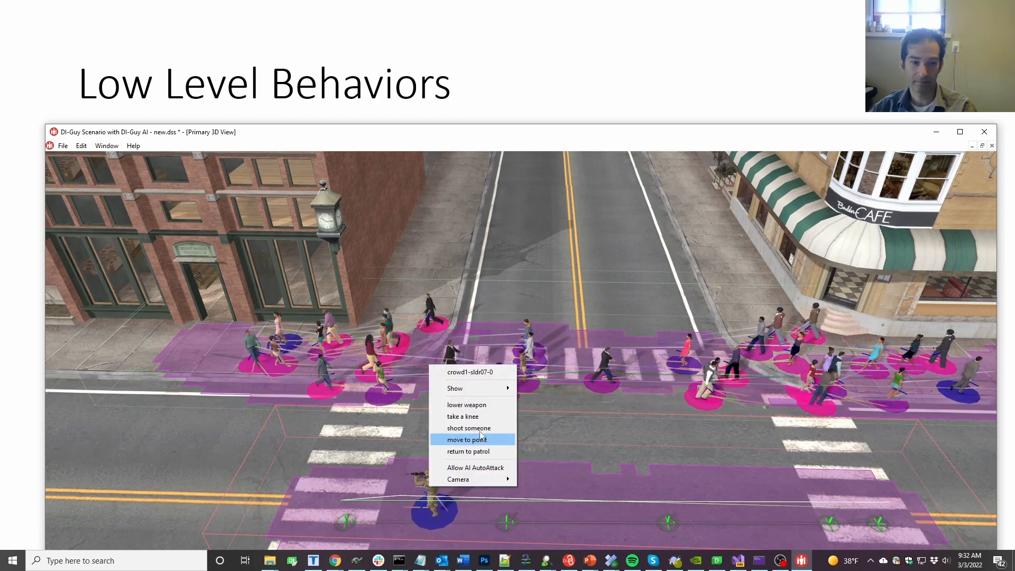
left_click(466, 439)
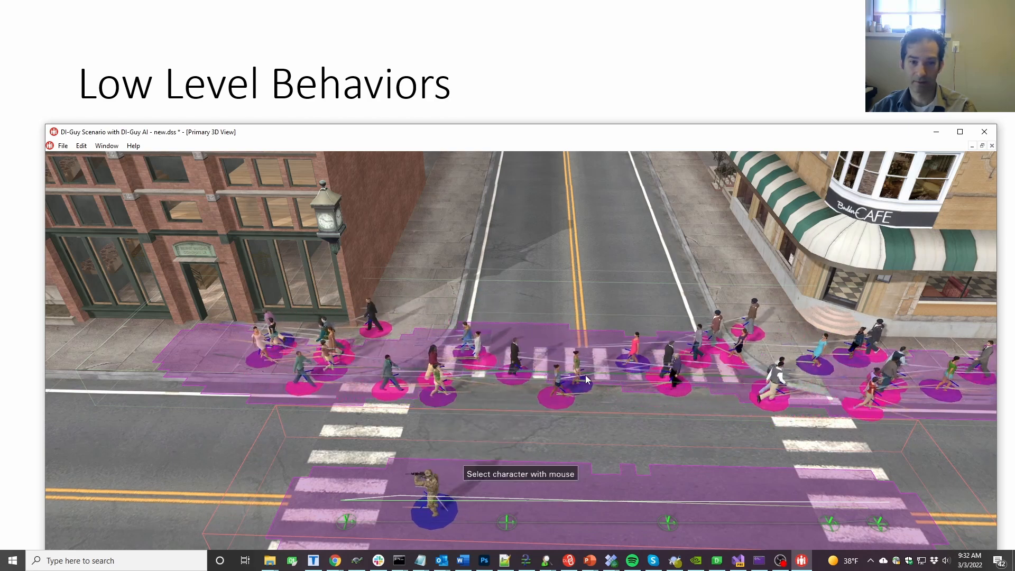